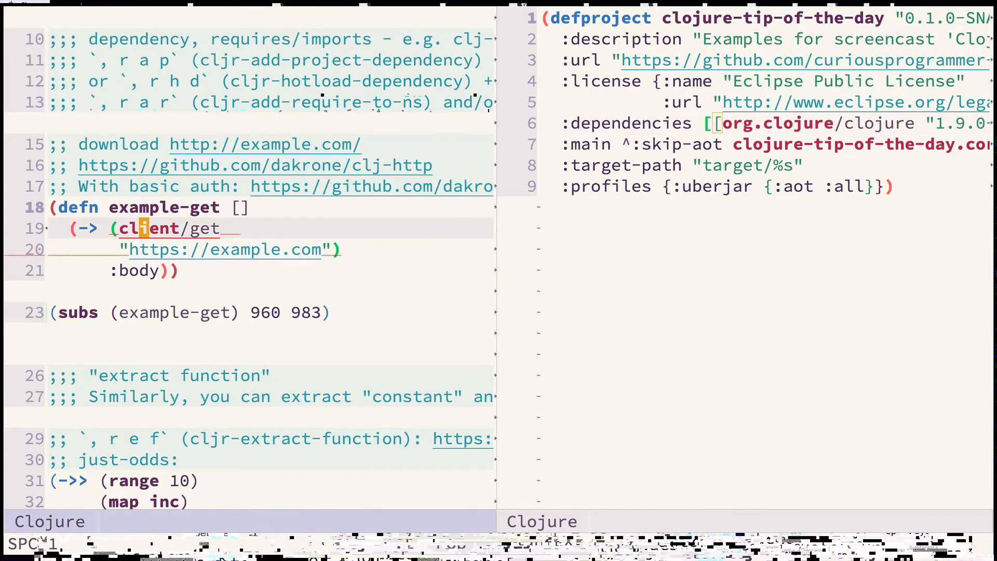
{"action": "mouse_move", "coordinate": [143, 228]}
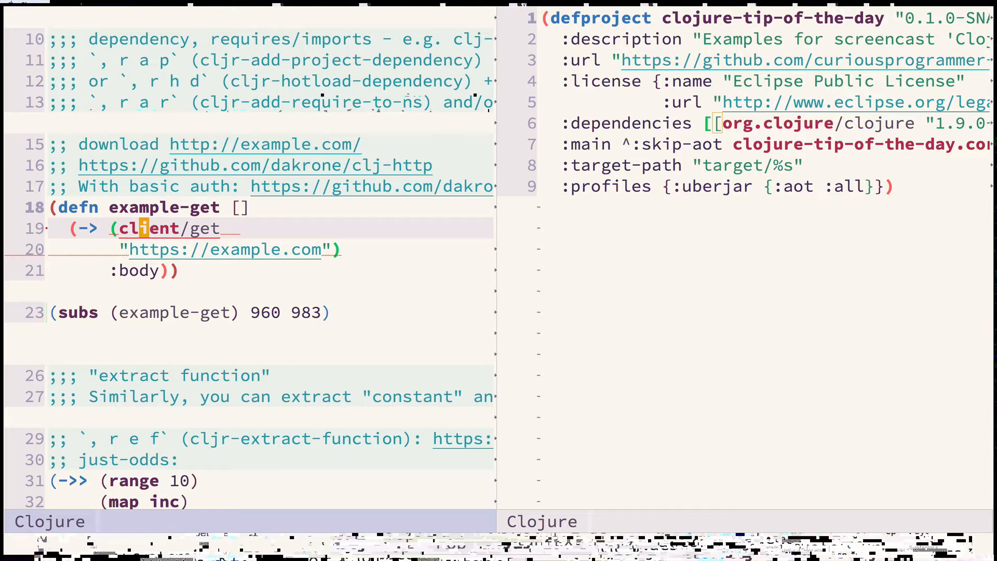
{"action": "mouse_move", "coordinate": [143, 227]}
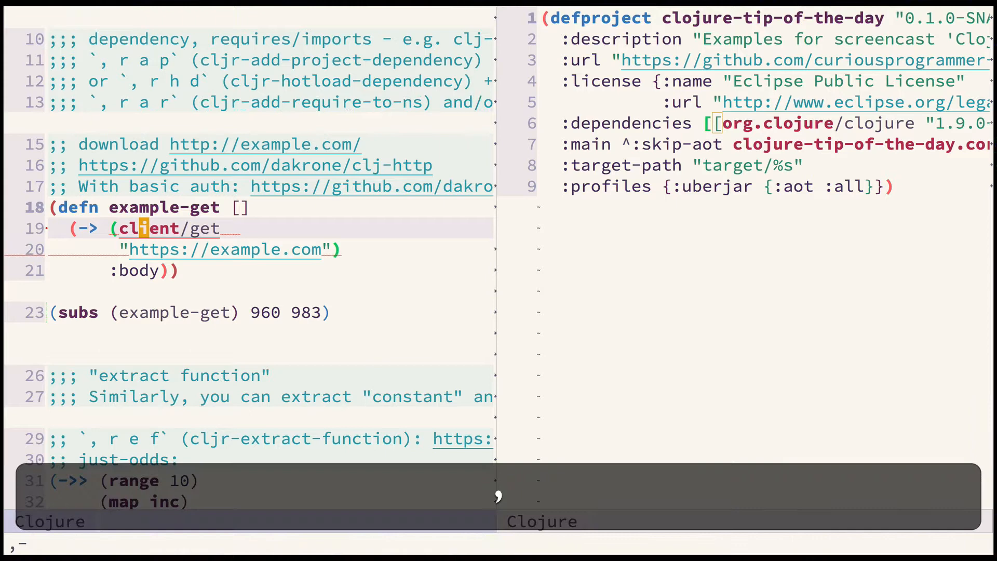
Step: Start adding a project dependency and search the artifacts for clj-http
{"action": "key", "text": "a"}
{"action": "type", "text": "cl"}
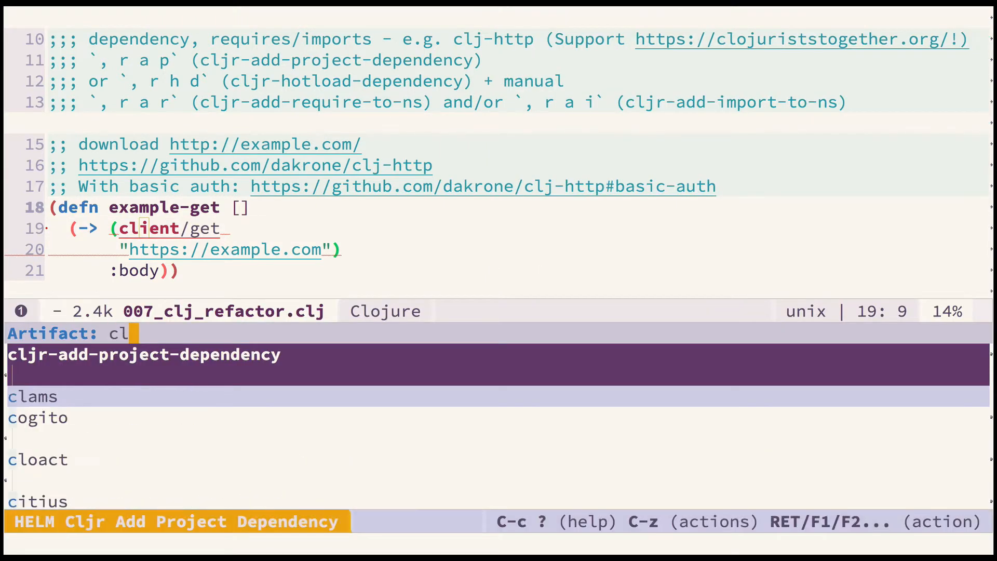
{"action": "type", "text": "j-http"}
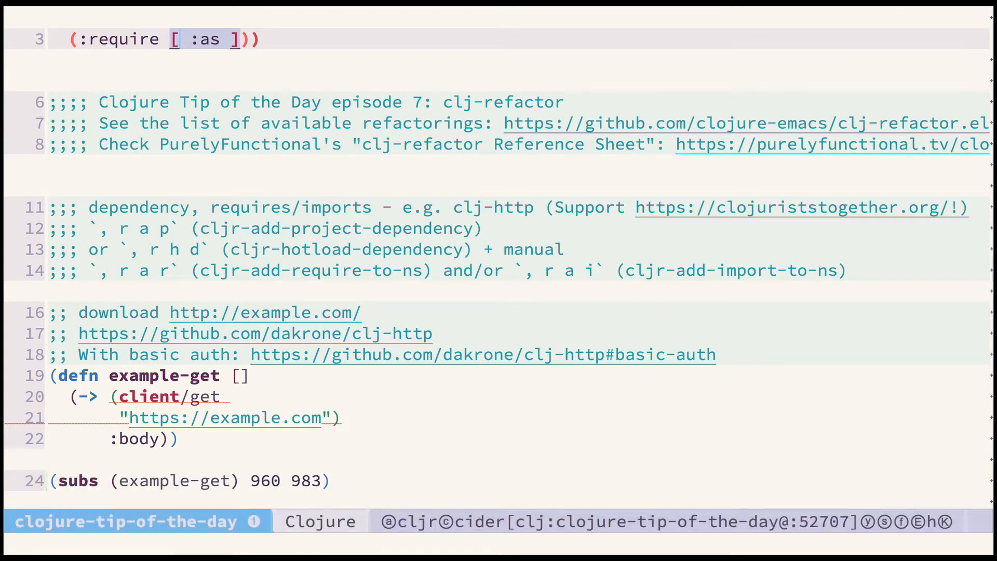
Step: Complete the require entry as clj-http.client and give it the alias client
{"action": "type", "text": "clj"}
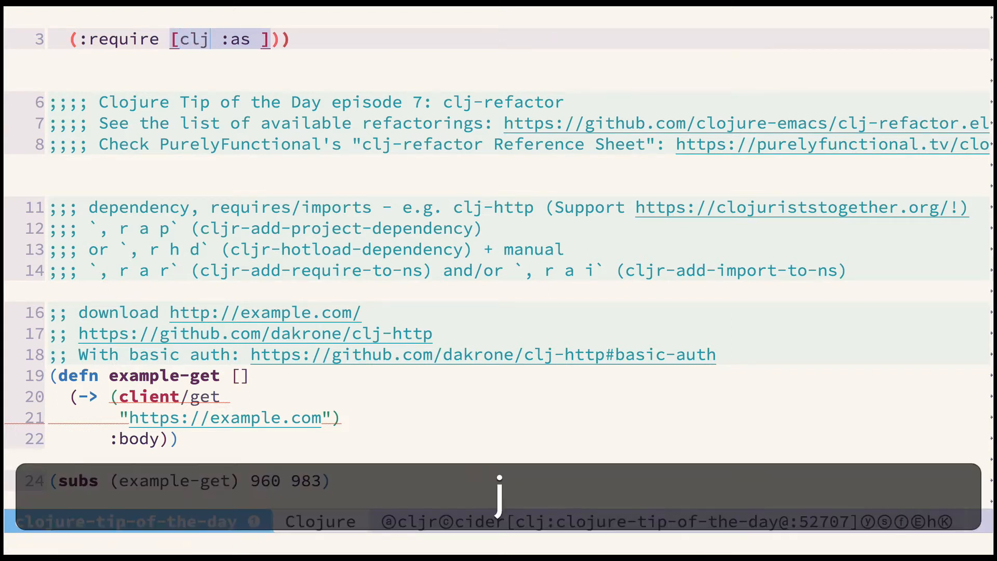
{"action": "type", "text": "-h"}
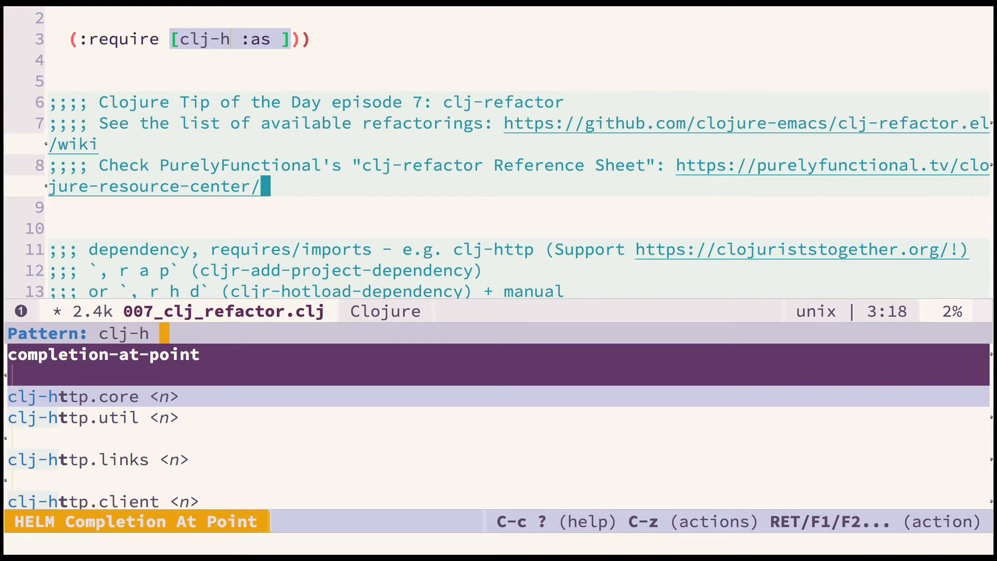
{"action": "type", "text": "client"}
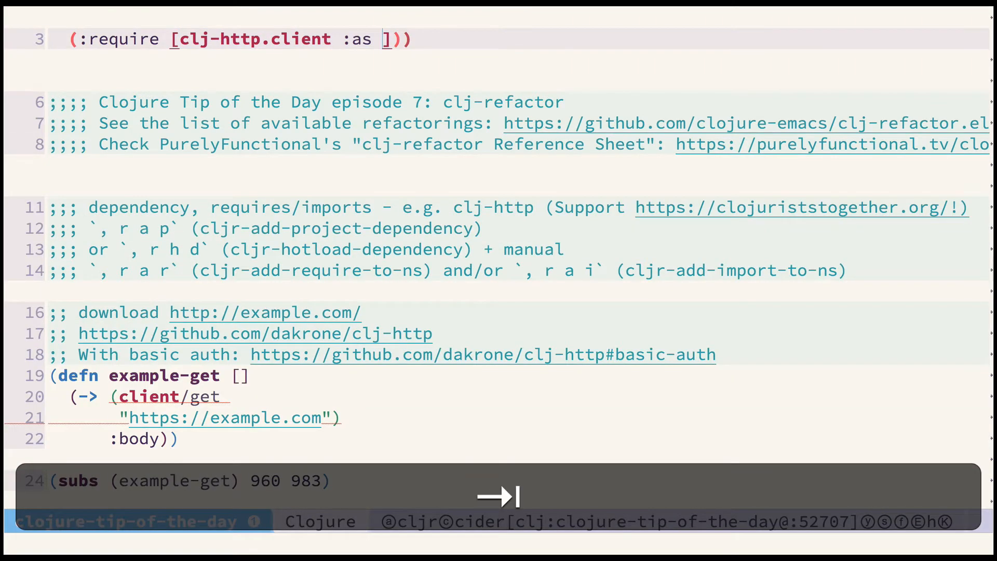
{"action": "type", "text": "client"}
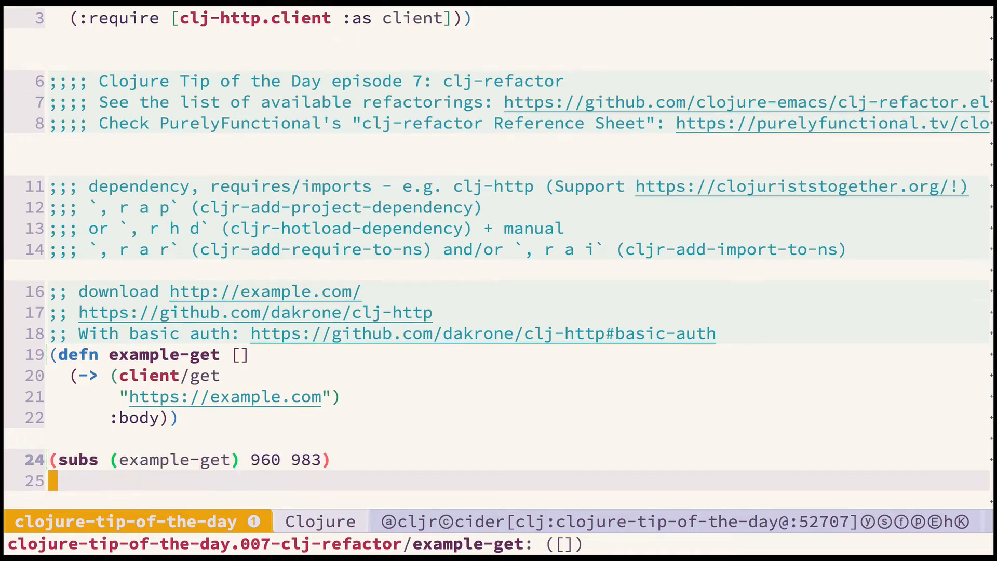
{"action": "scroll", "scroll_direction": "down", "scroll_amount": 3}
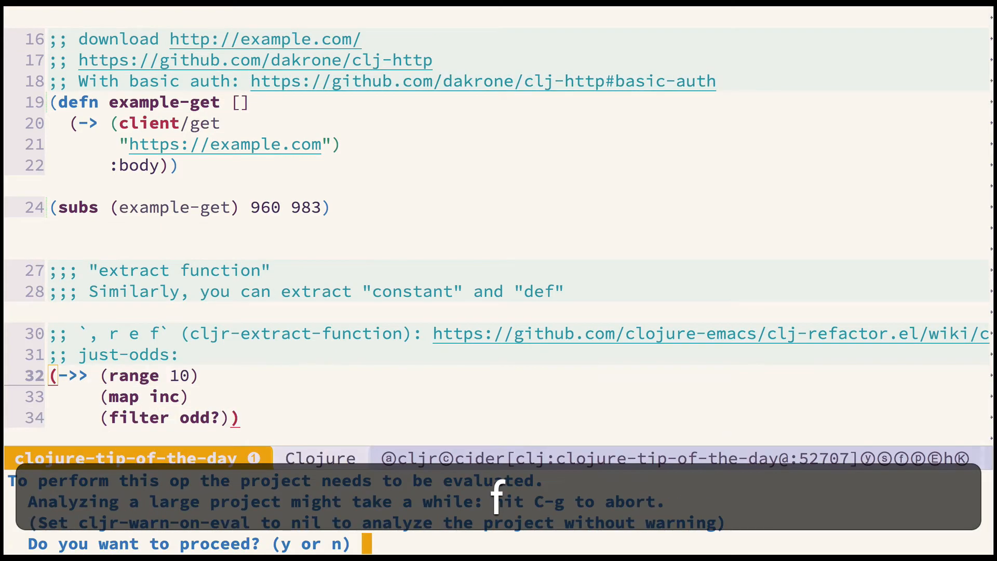
Step: Extract the ->> pipeline under the just-odds comment into a function named just-odds
{"action": "type", "text": "y"}
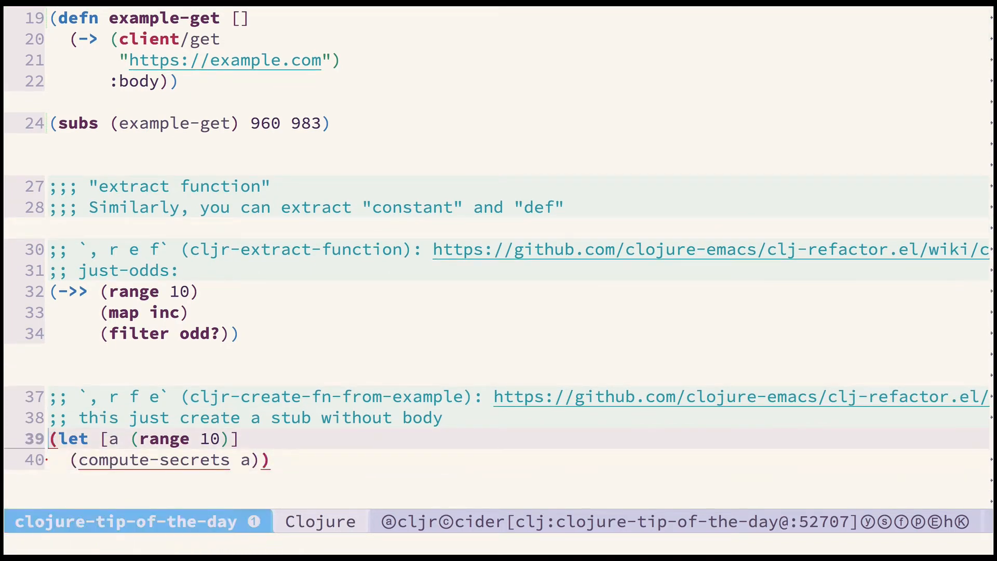
{"action": "type", "text": "#_"}
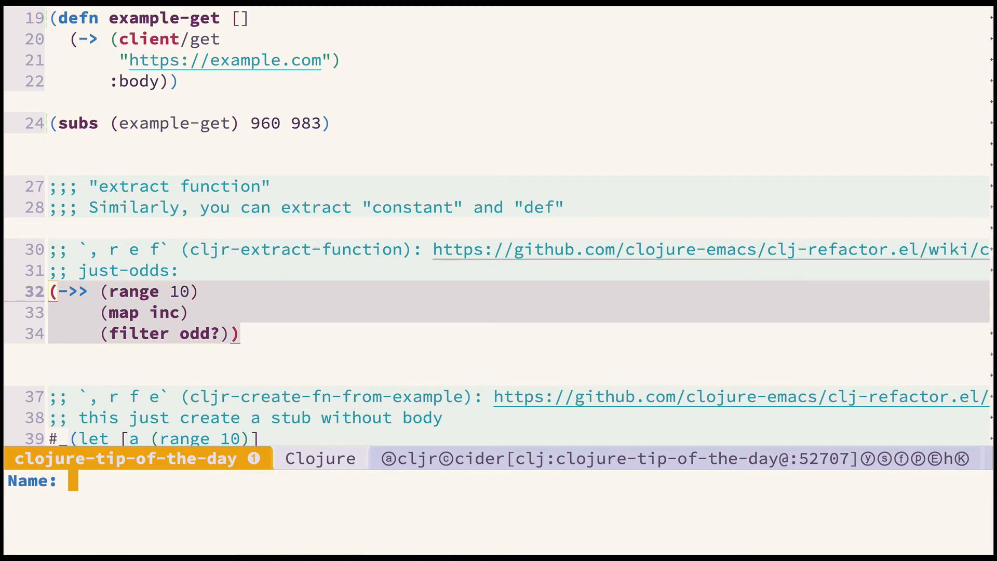
{"action": "type", "text": "just-od"}
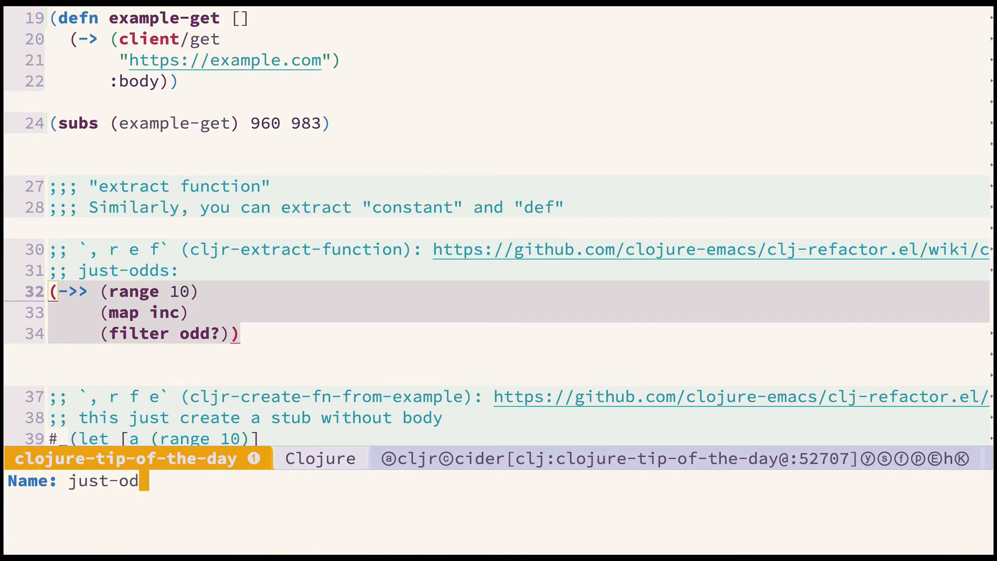
{"action": "key", "text": "Return"}
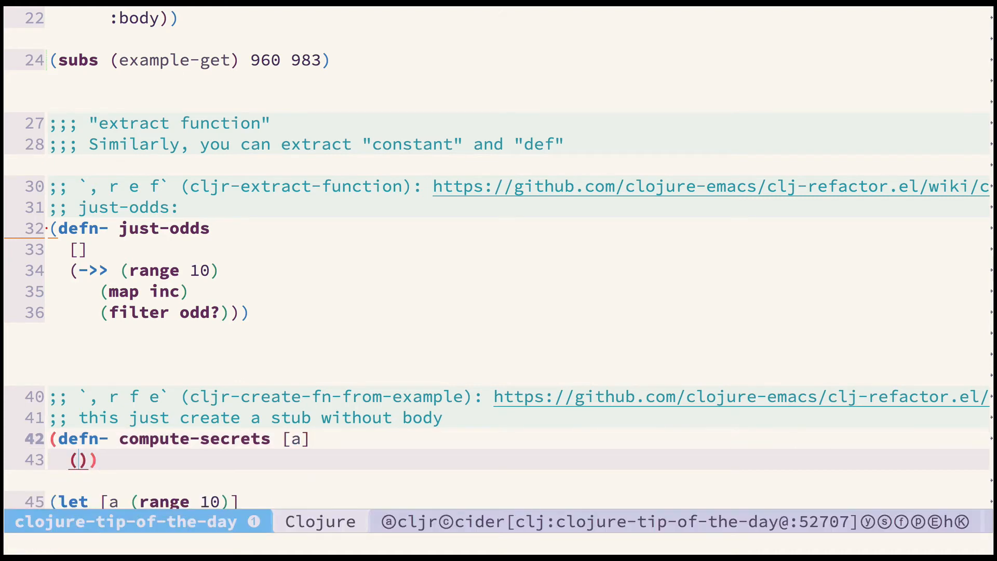
Step: Give the compute-secrets stub the body (reduce + a) and evaluate the let to 45
{"action": "type", "text": "reduce + a"}
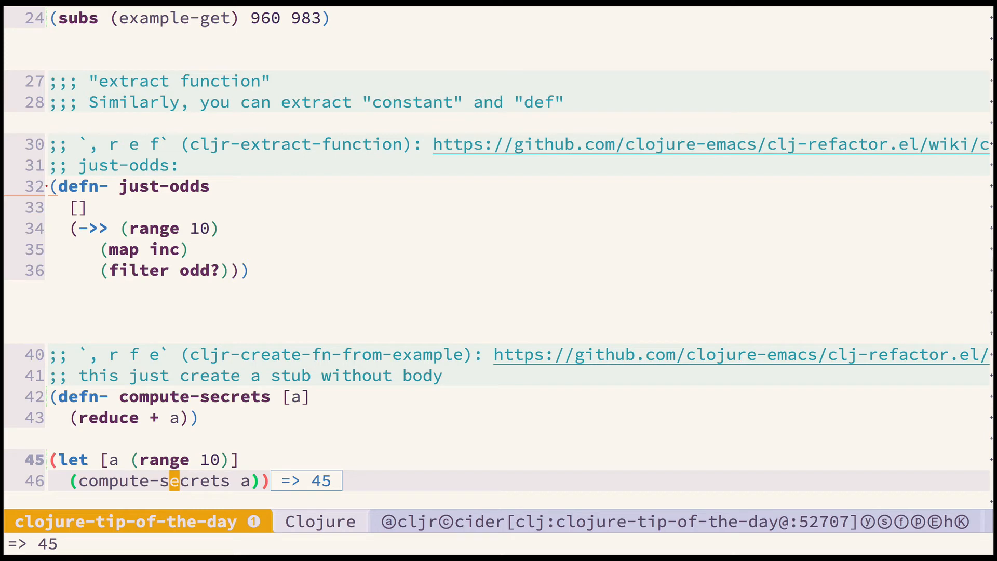
{"action": "scroll", "scroll_direction": "down", "scroll_amount": 3}
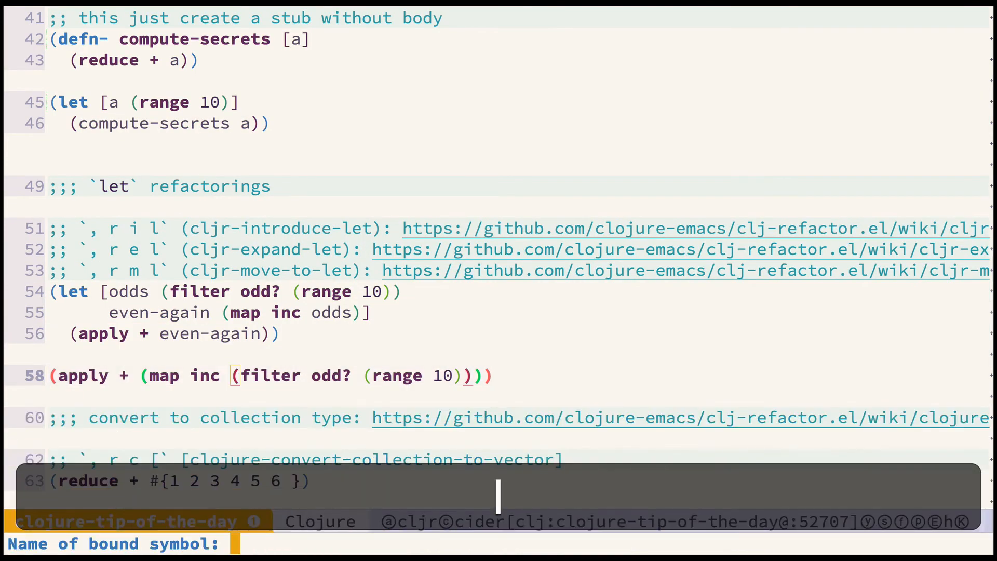
Step: Introduce a let binding odds, then move (map inc odds) into it as even-again
{"action": "type", "text": "odds"}
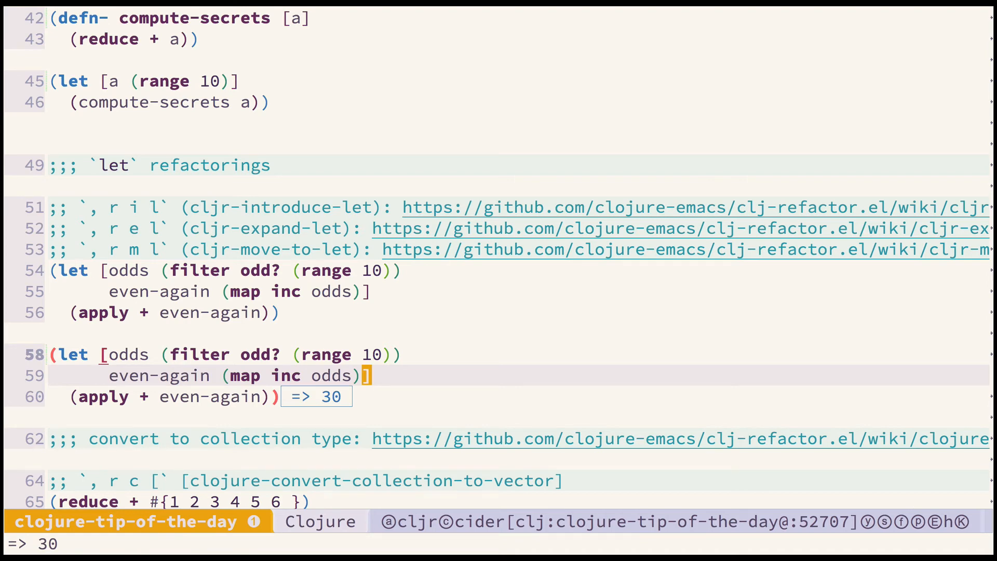
{"action": "scroll", "scroll_direction": "down", "scroll_amount": 3}
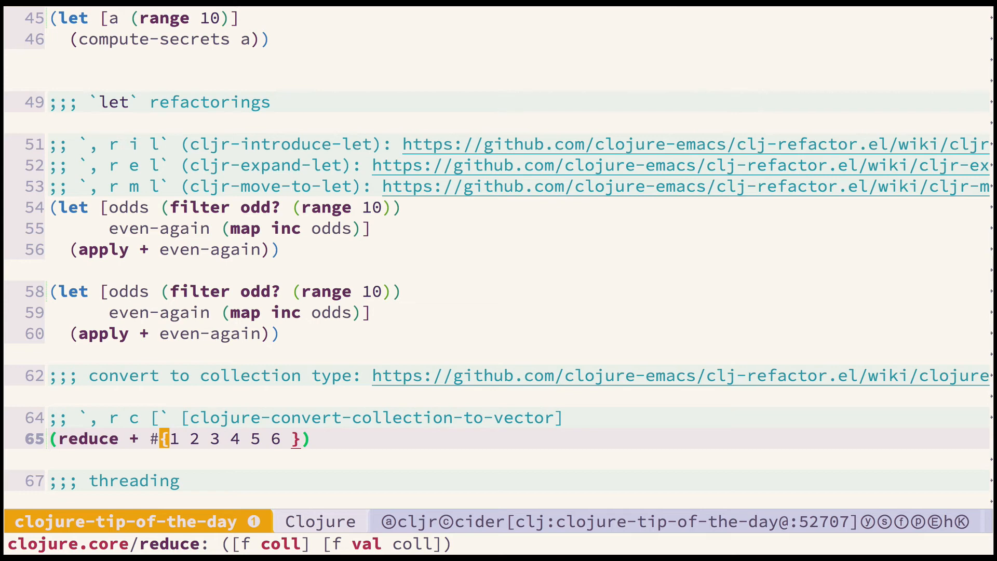
Step: Convert the set literal passed to reduce into the vector [1 2 3 4 5 6]
{"action": "type", "text": ","}
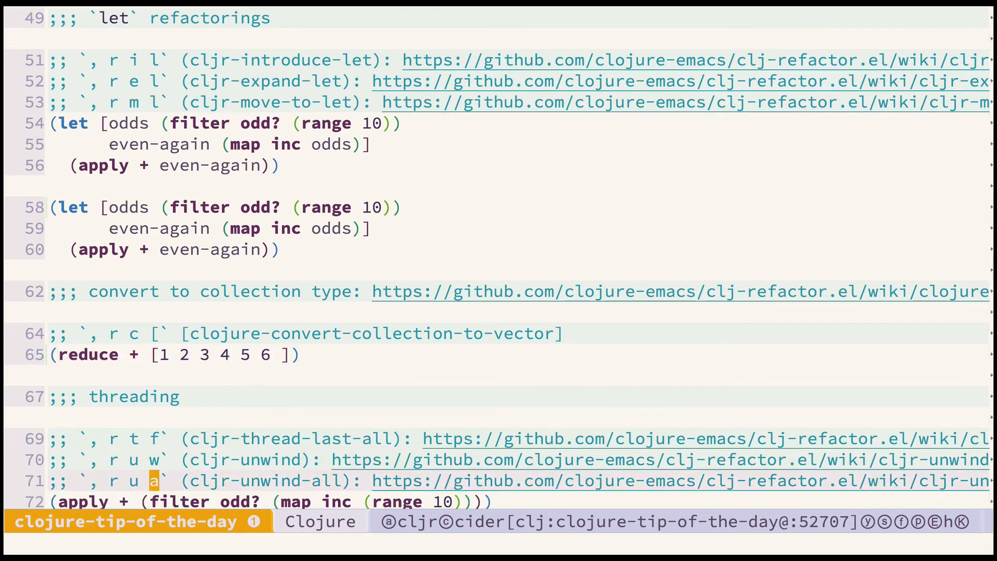
{"action": "scroll", "scroll_direction": "down", "scroll_amount": 3}
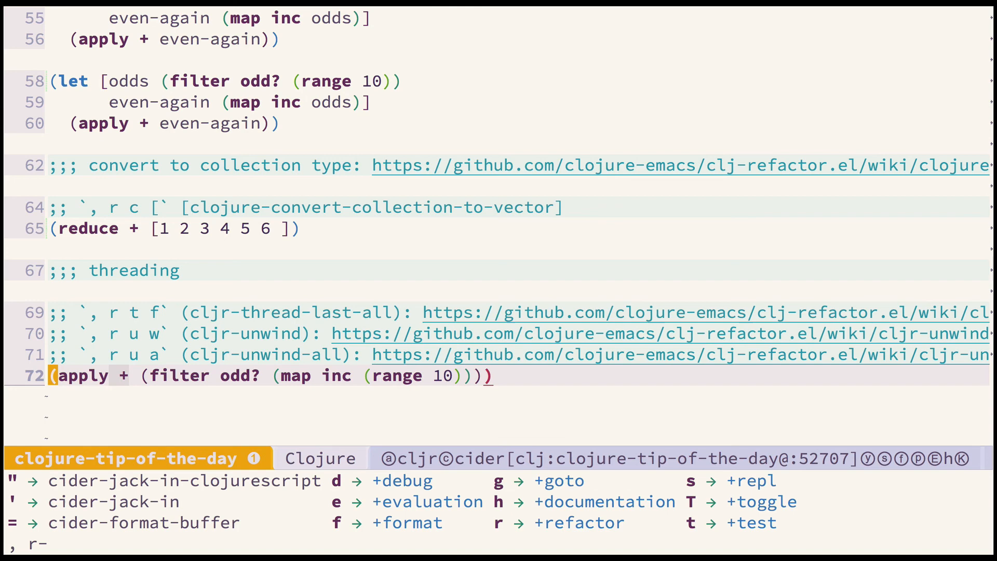
Step: Thread (apply + (filter odd? (map inc (range 10)))) into a ->> pipeline with cljr-thread-last-all
{"action": "key", "text": "l"}
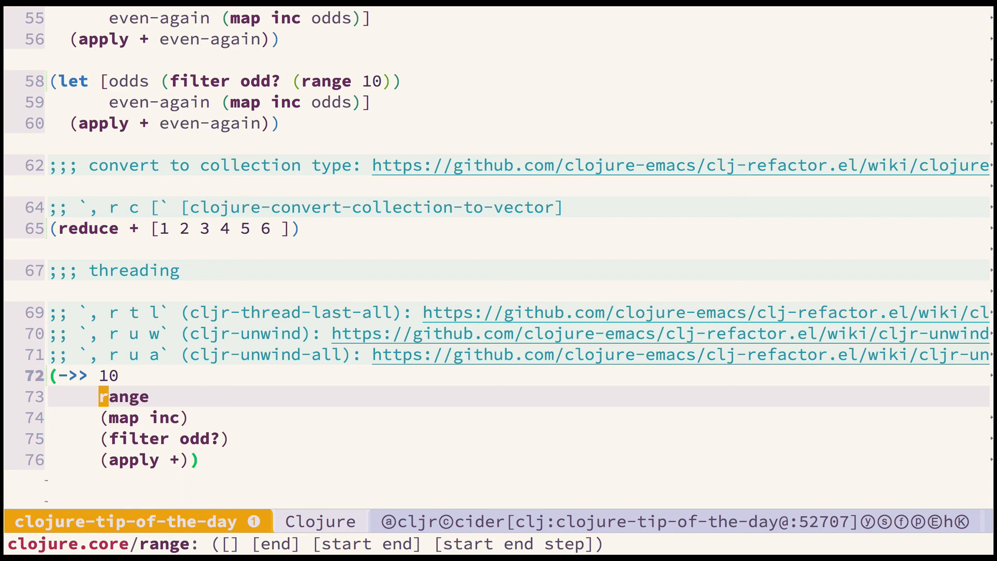
Step: Start the pipeline from (range 10), unwind it into nested calls, and evaluate it to 25
{"action": "key", "text": "u"}
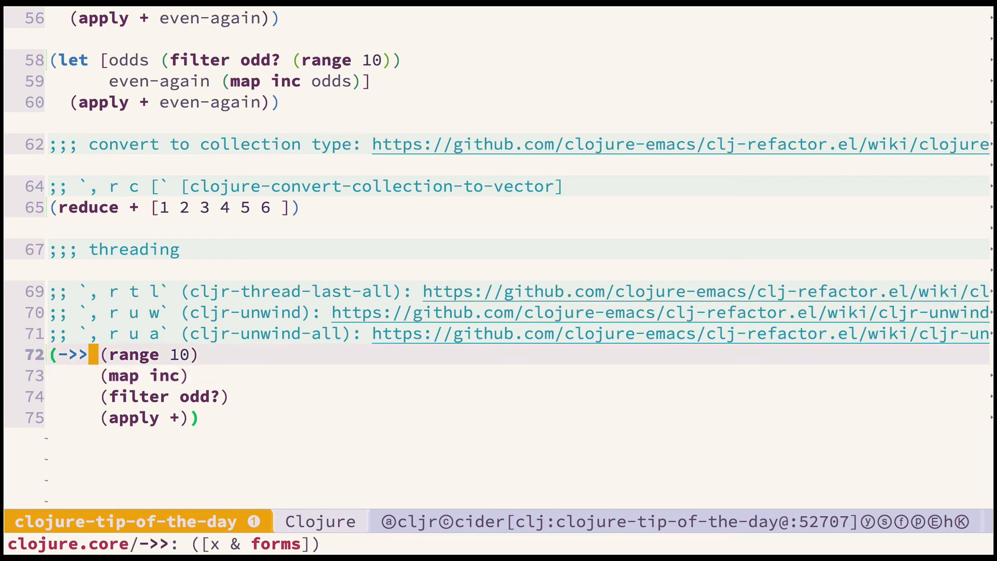
{"action": "key", "text": "Down"}
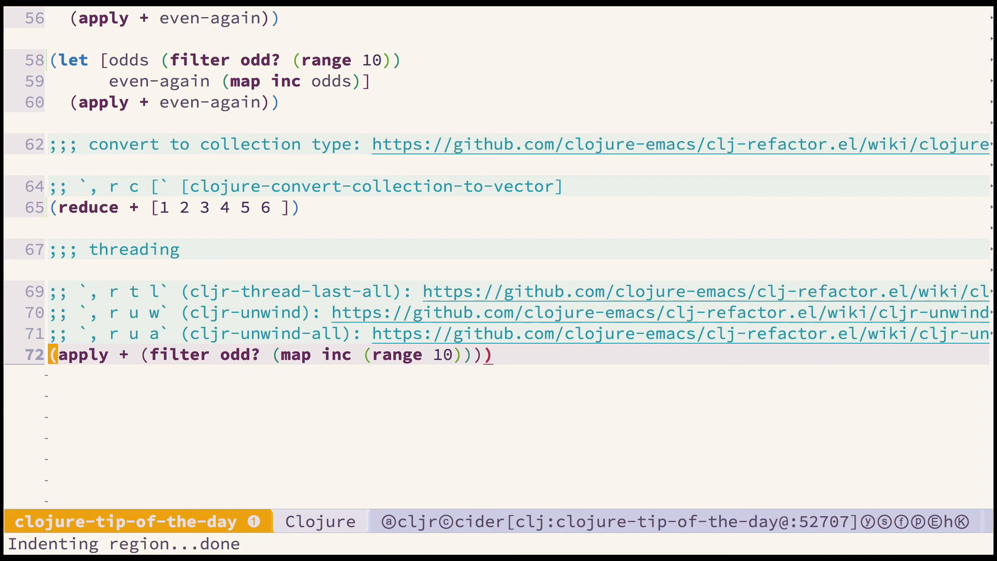
{"action": "key", "text": "C-x C-e"}
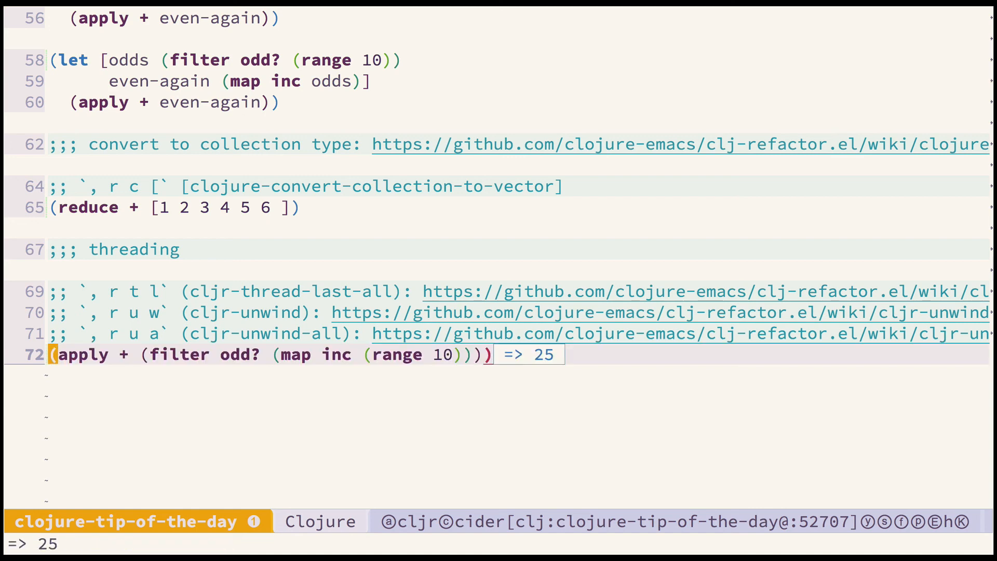